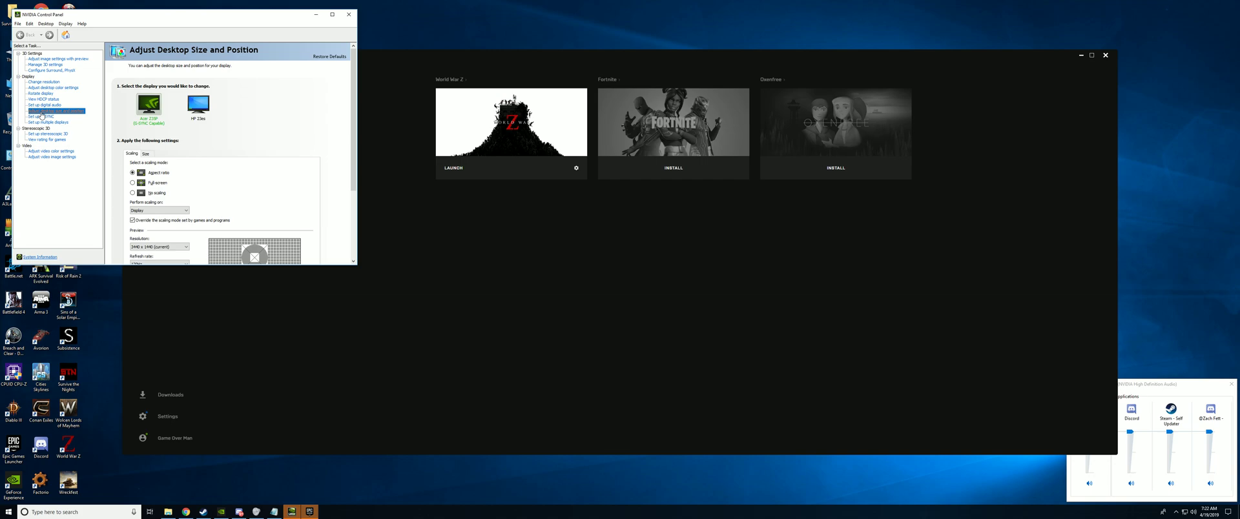
- Set the NVIDIA desktop scaling mode to Full-screen, apply it and keep the changes
left_click(133, 183)
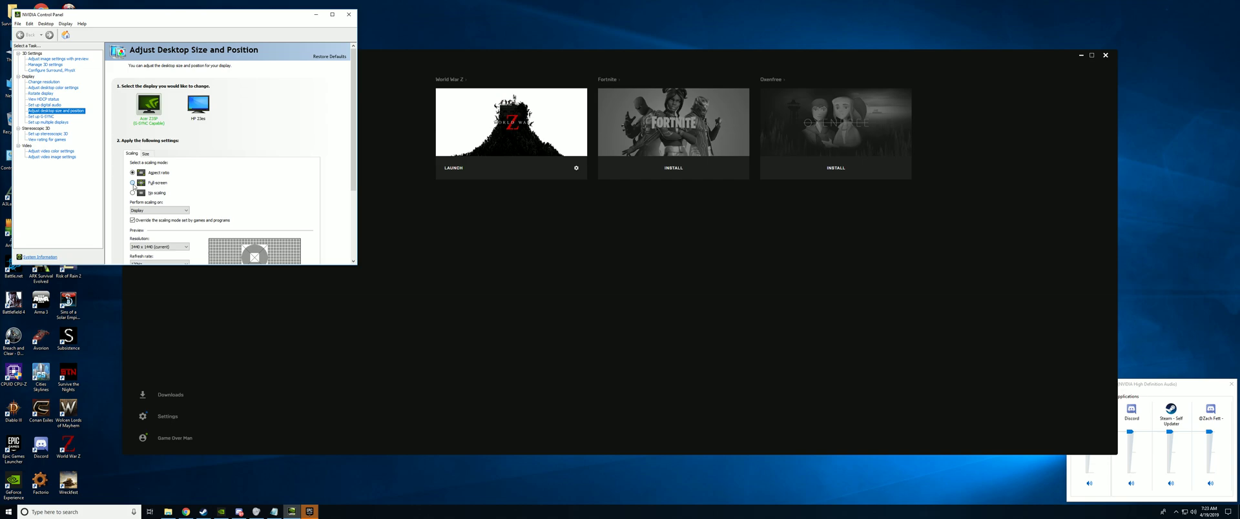
left_click(133, 183)
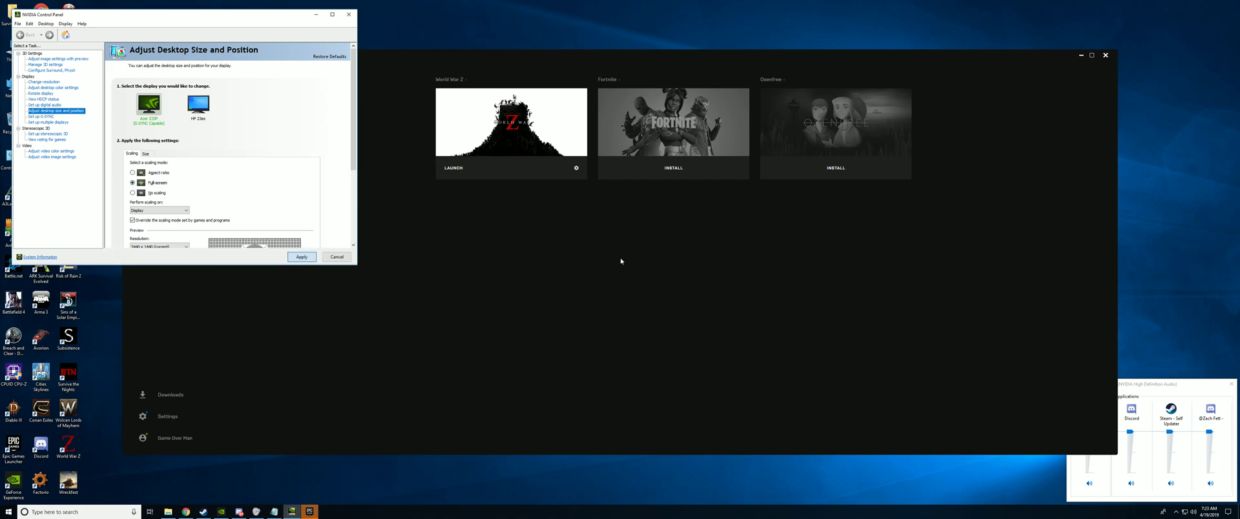
left_click(301, 257)
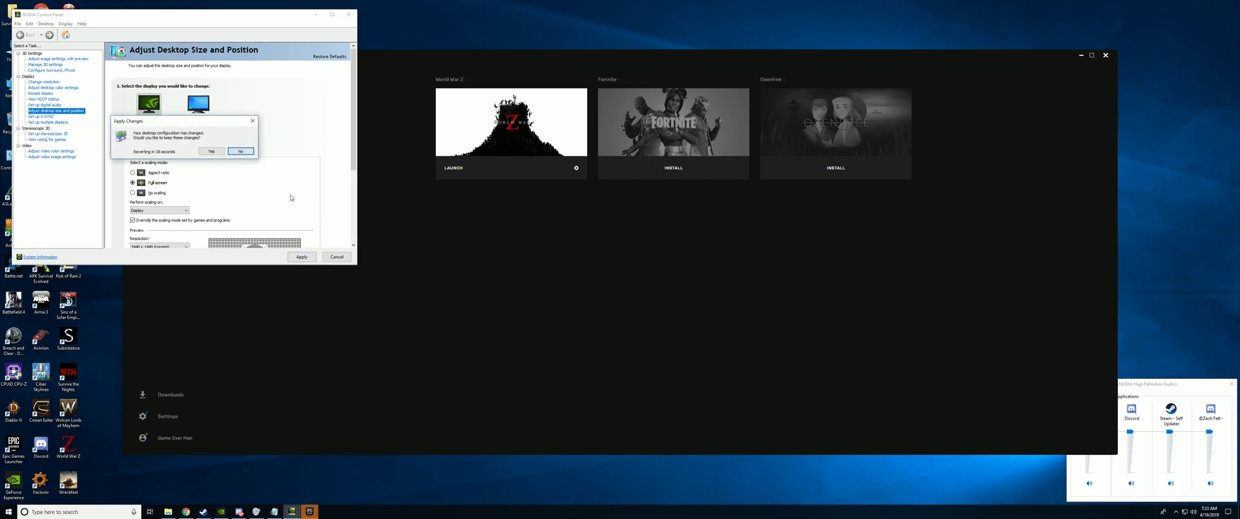
left_click(240, 151)
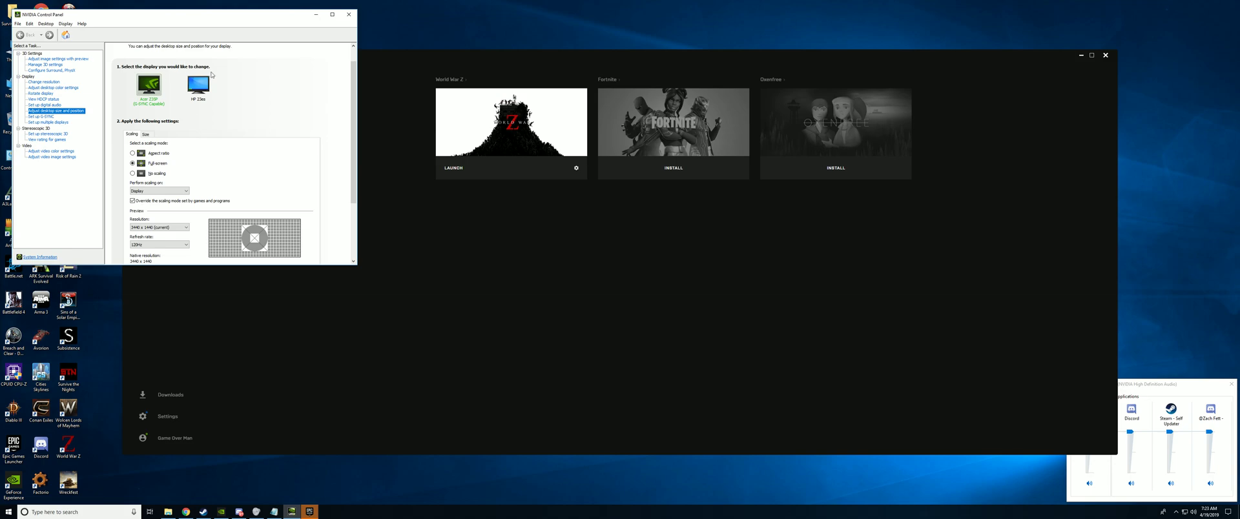
left_click(348, 14)
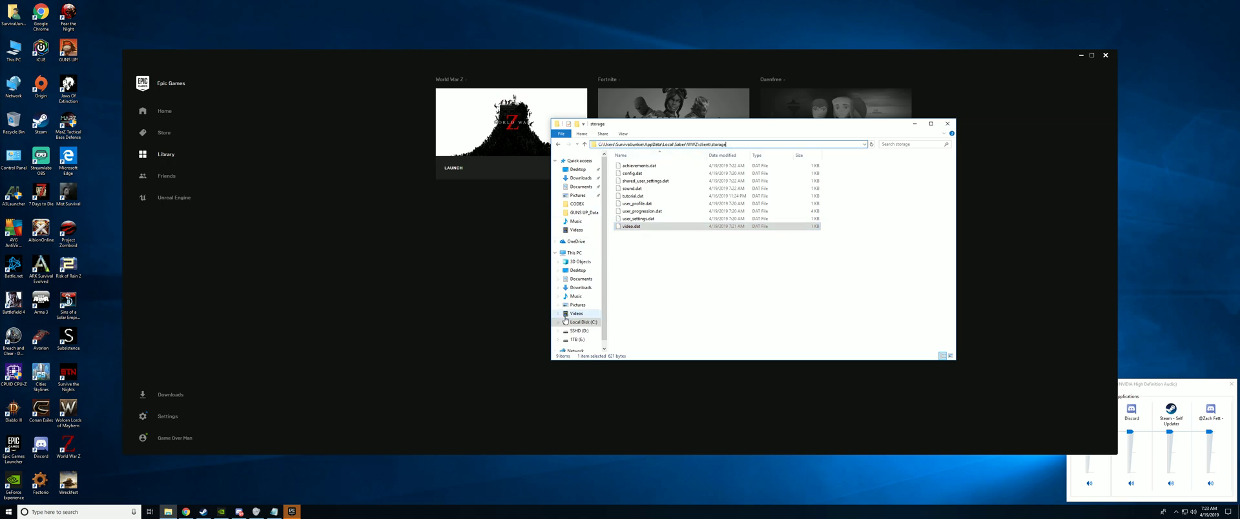
- Browse through This PC and Local Disk (C:) into Users and the profile folder
right_click(167, 512)
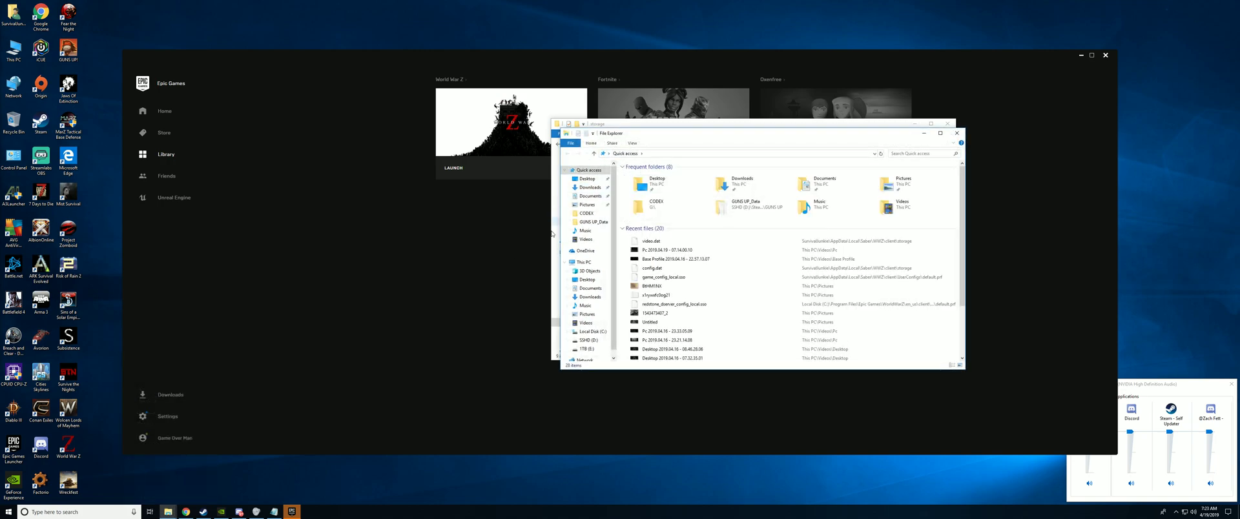
left_click(583, 262)
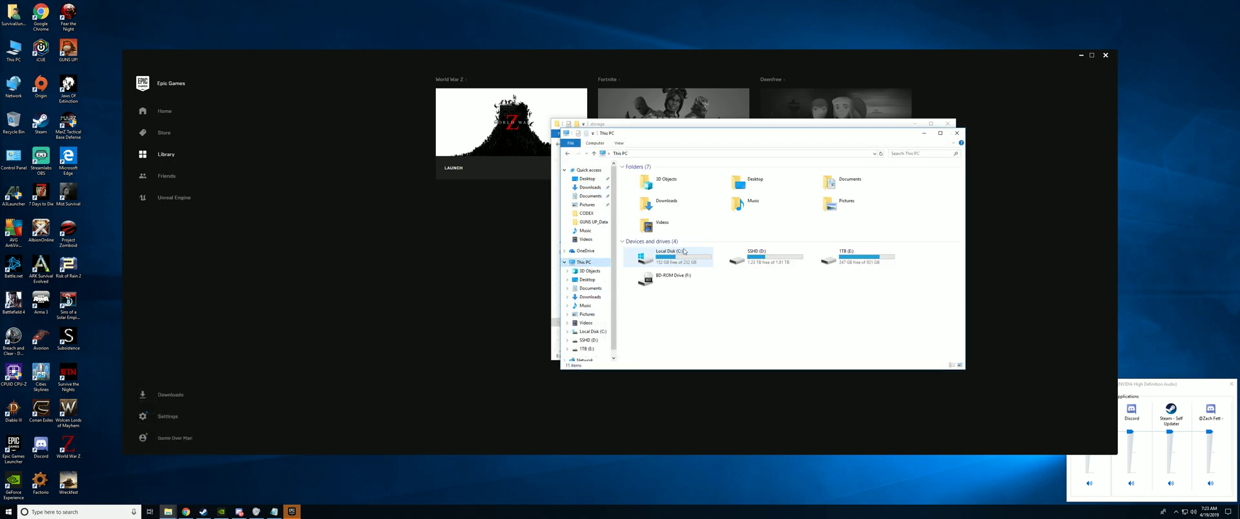
left_click(669, 254)
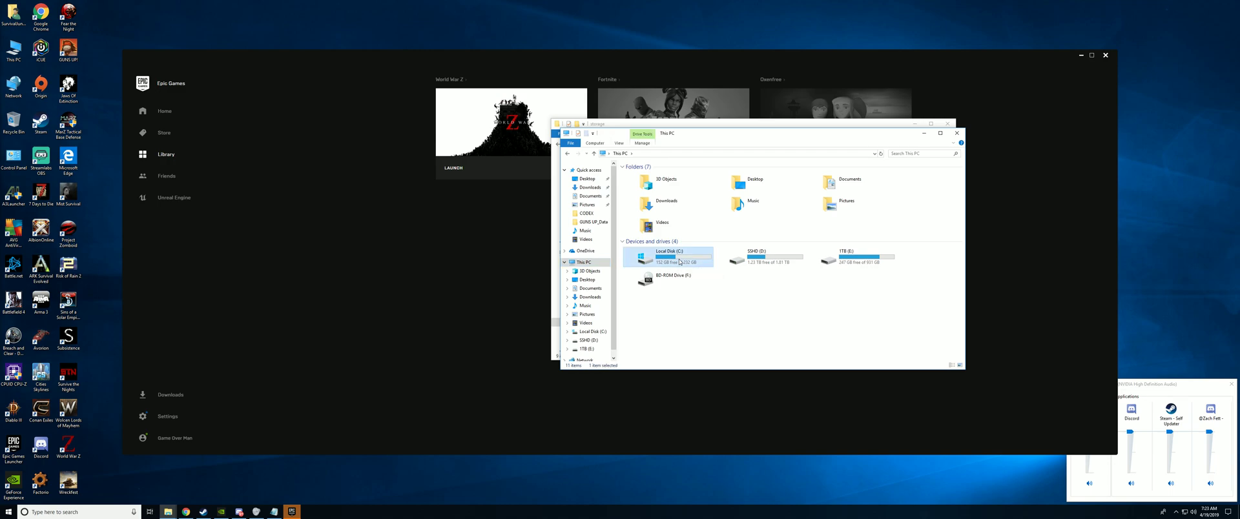
double_click(669, 257)
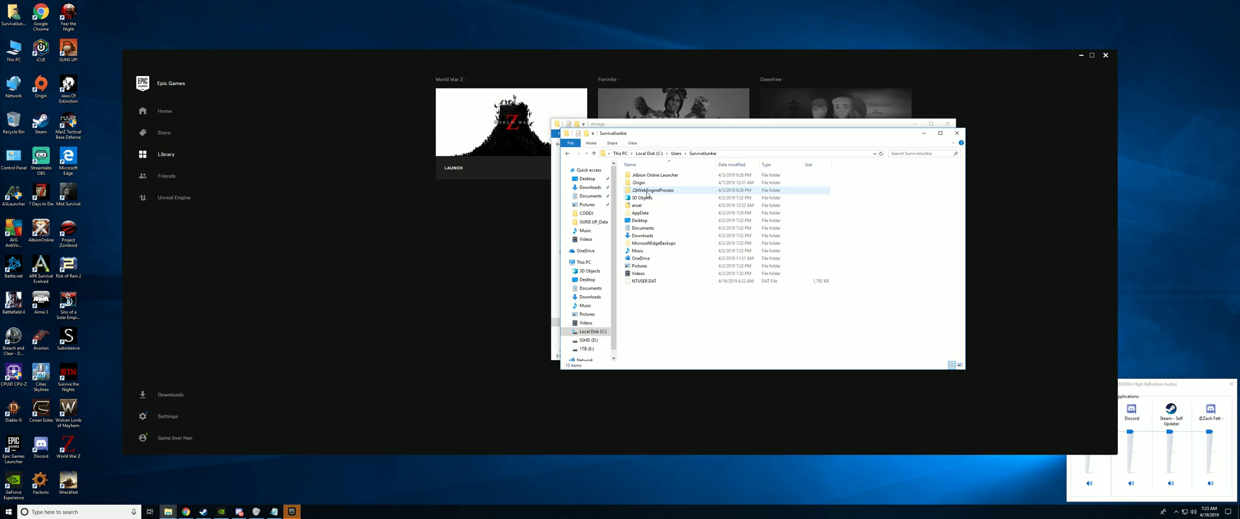
left_click(641, 213)
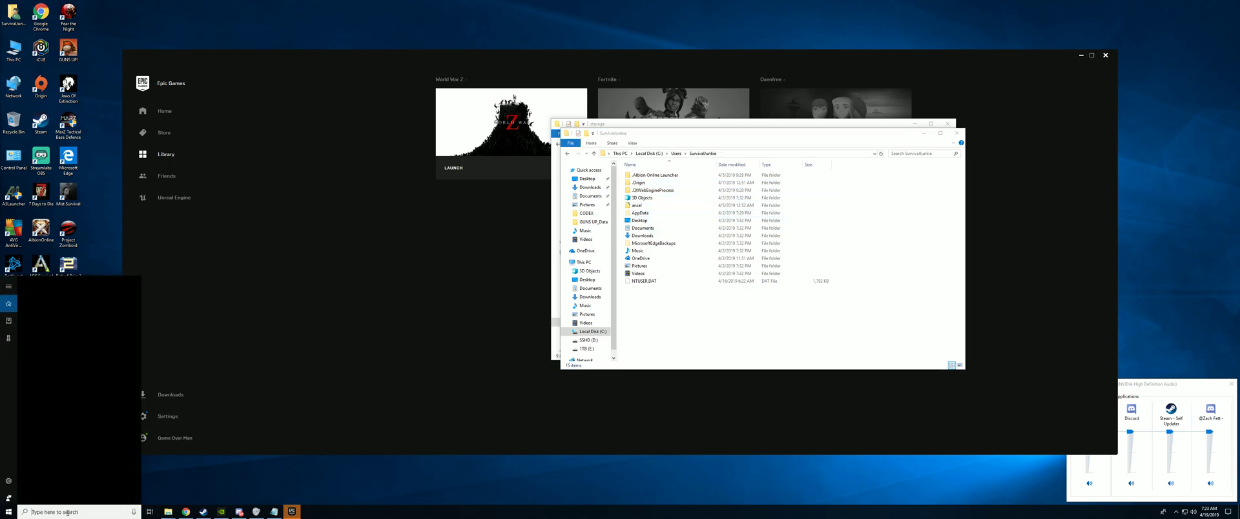
- Search Start for the AppData location to reach the profile's AppData Local folder
type("hi")
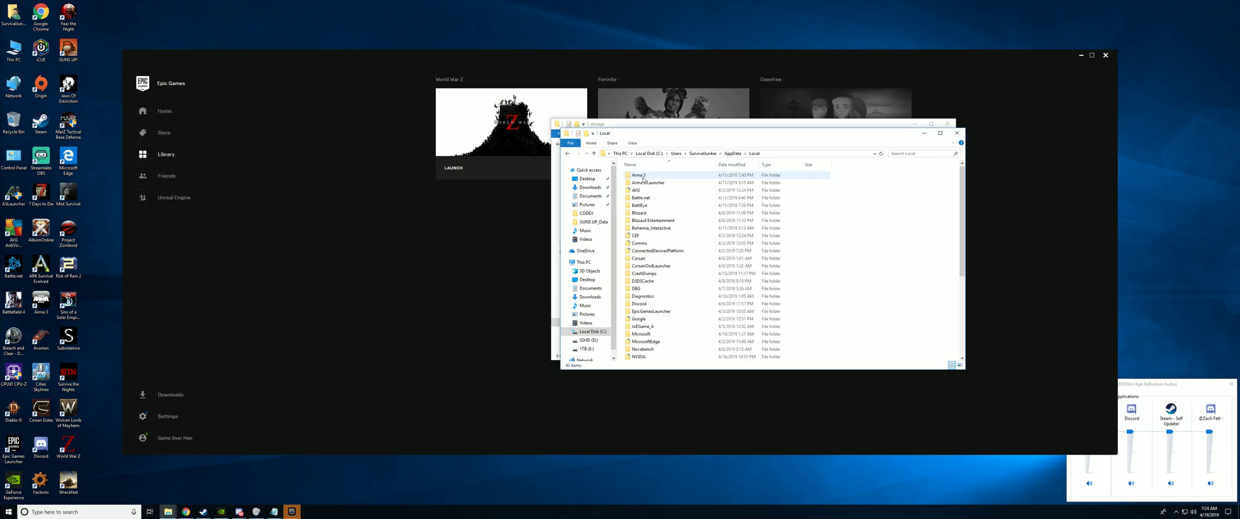
- Navigate Saber > WWZ > client > storage and open video.dat
scroll("down", 3)
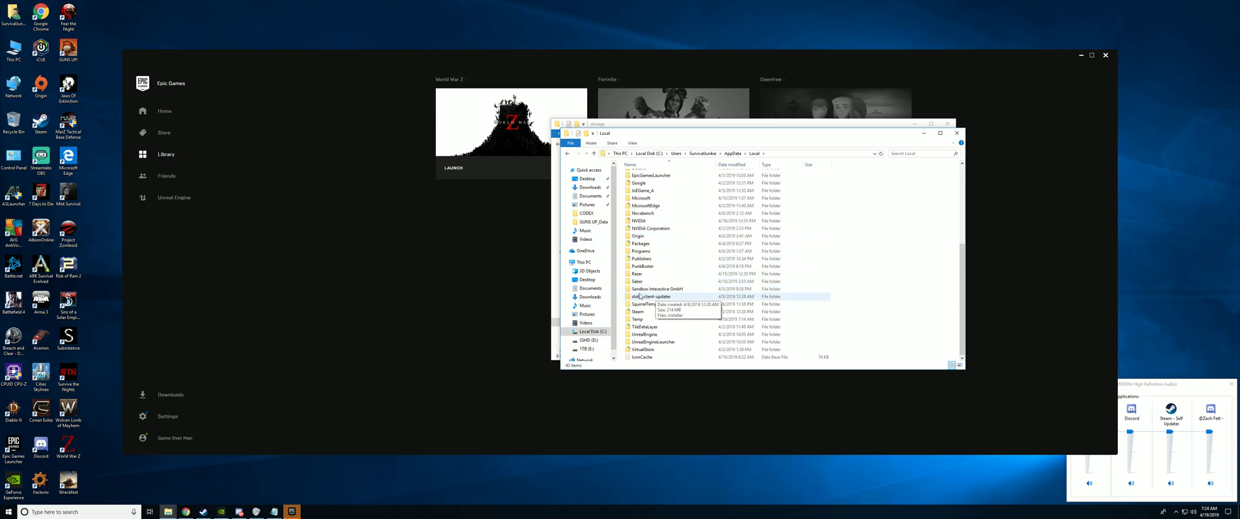
double_click(637, 281)
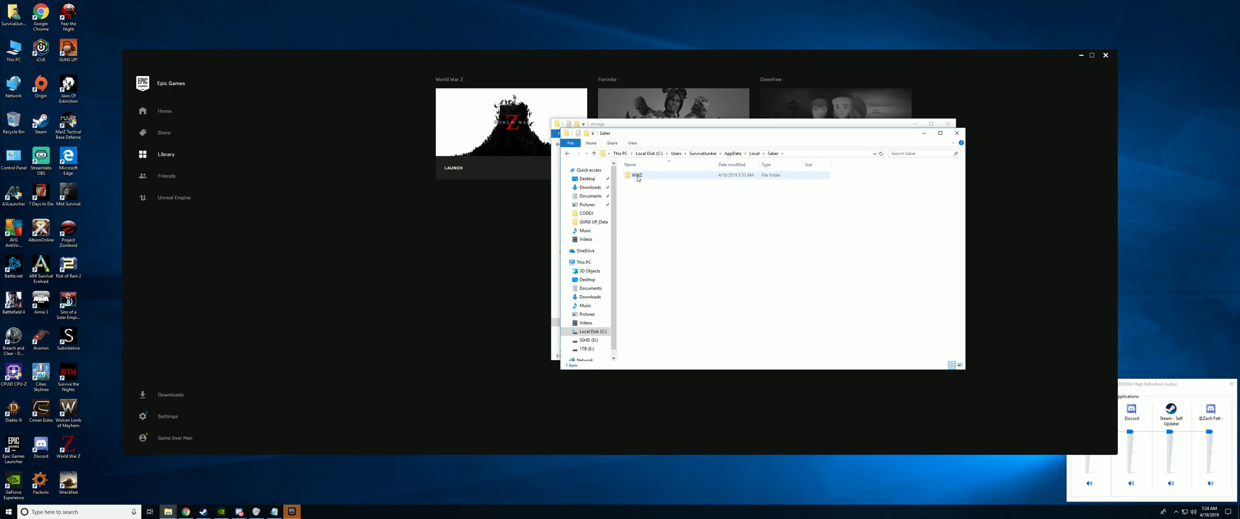
double_click(636, 176)
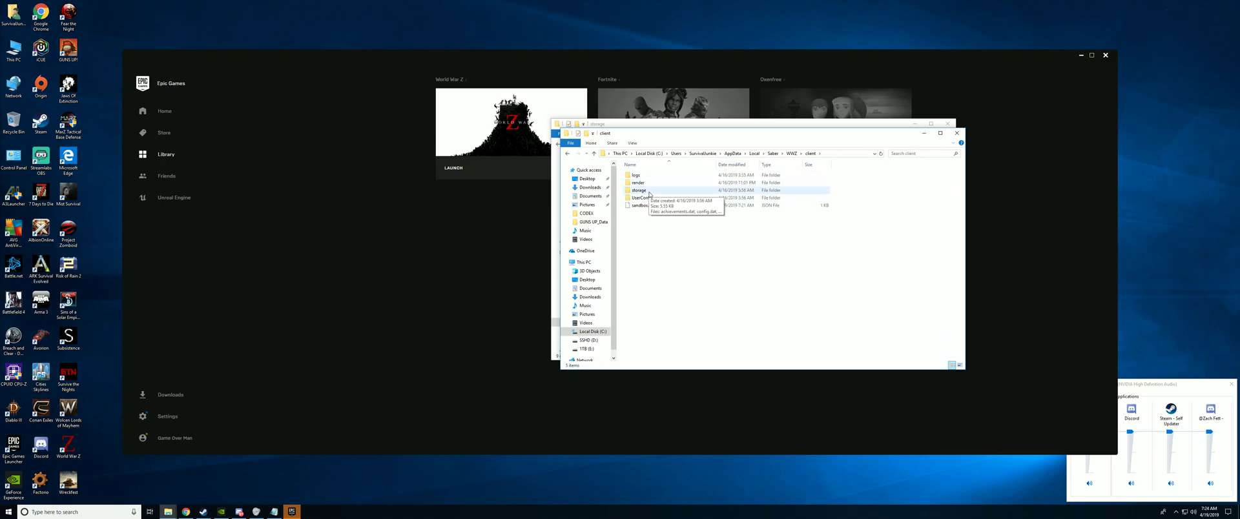
double_click(638, 190)
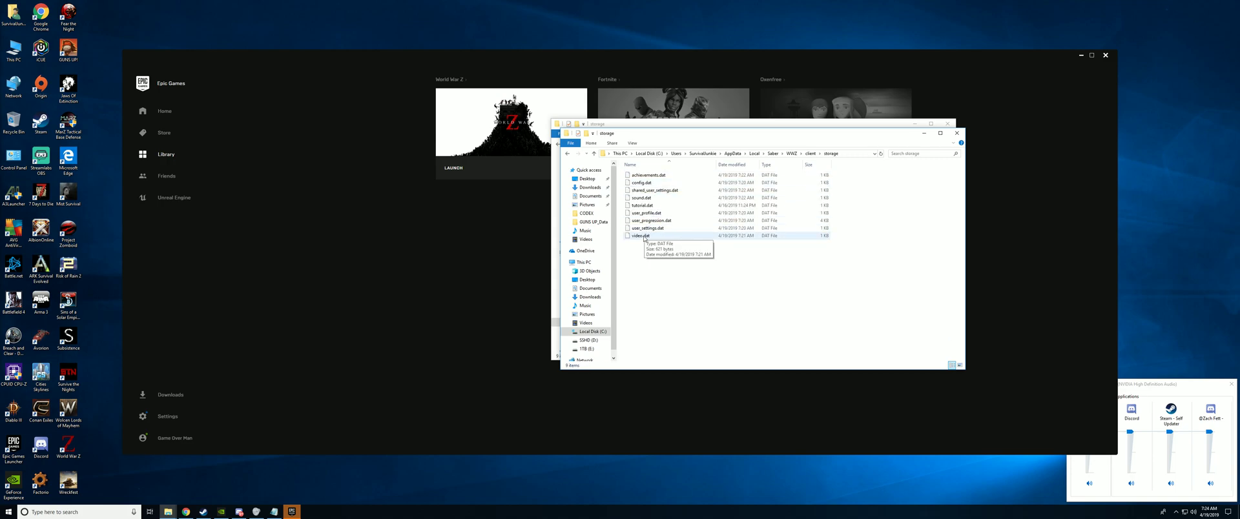
left_click(641, 235)
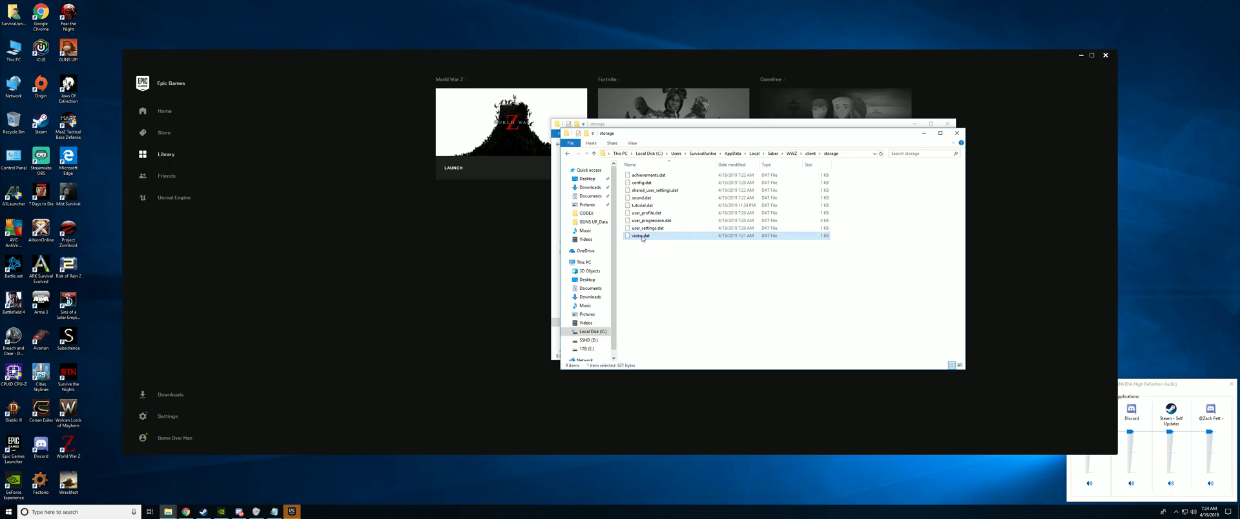
double_click(641, 235)
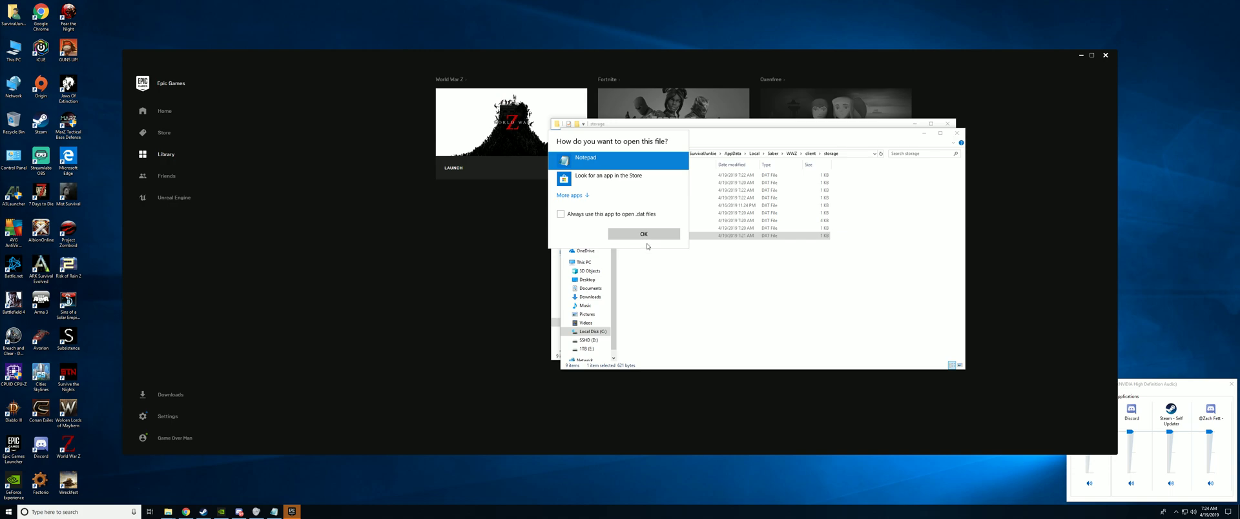
- Open video.dat in Notepad and overwrite OutputSizeY 1440 and OutputSizeX 3440 with 2560
left_click(643, 233)
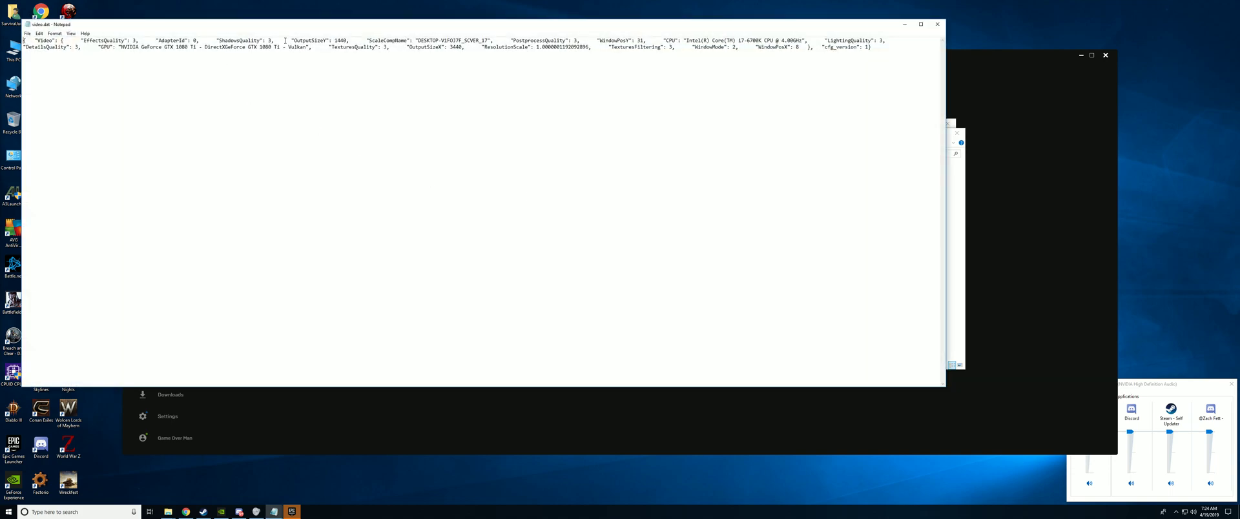
mouse_move(553, 28)
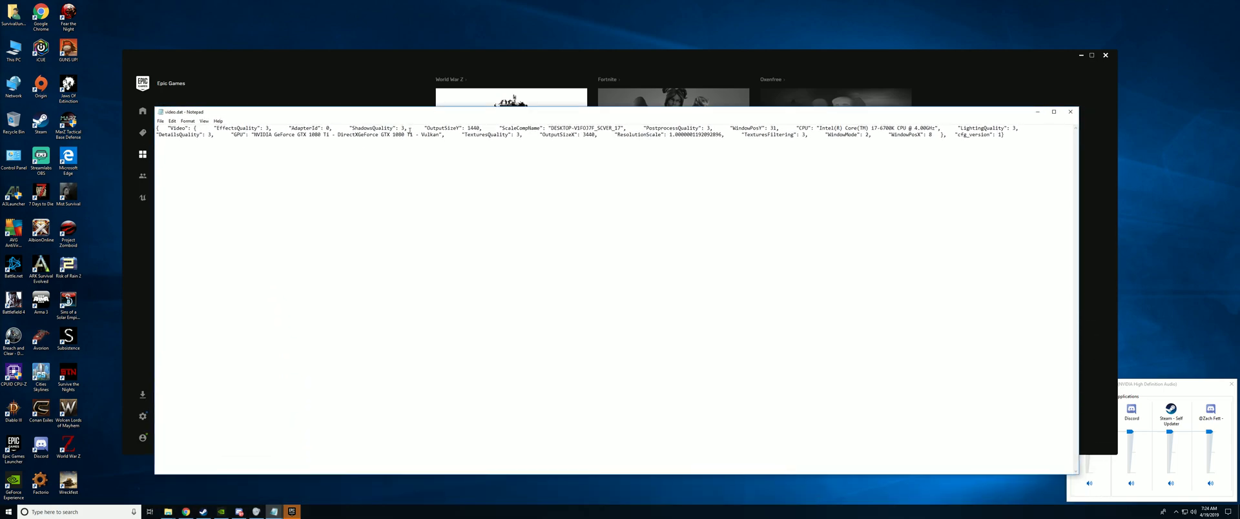
double_click(473, 127)
type("256")
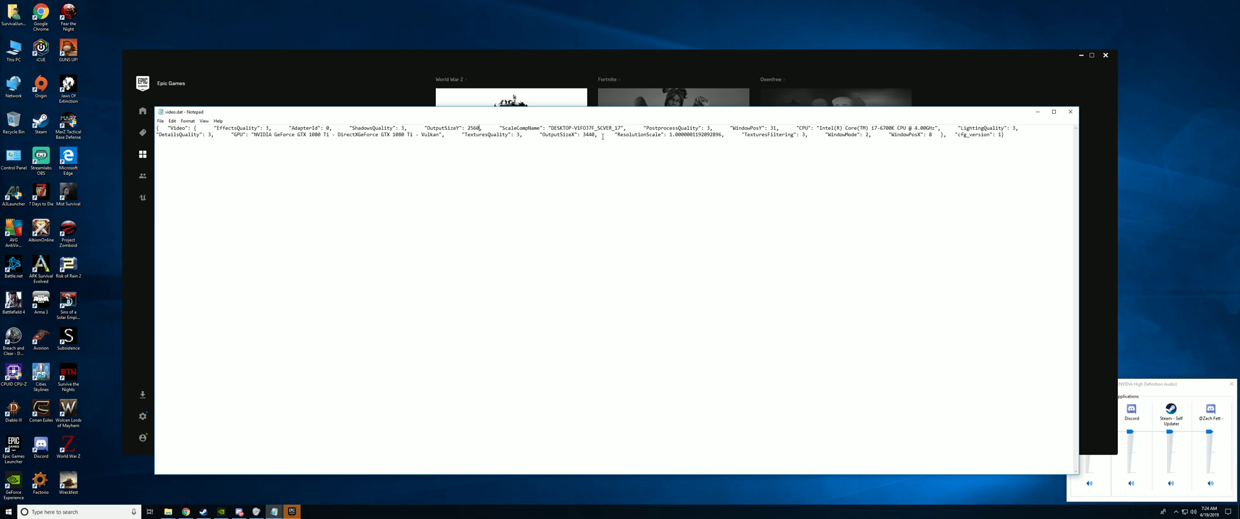
double_click(587, 135)
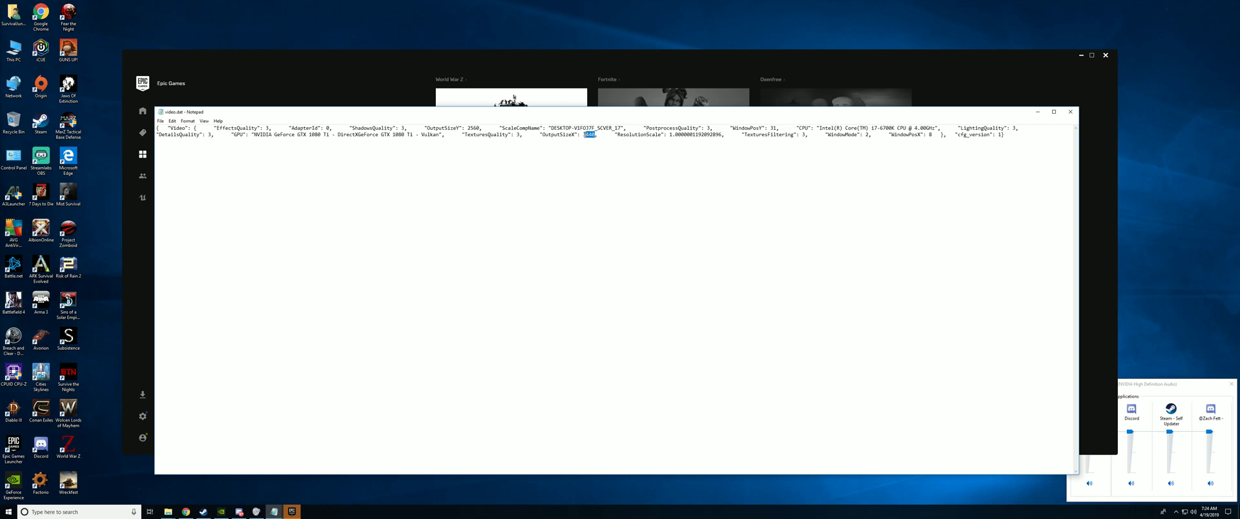
type("256")
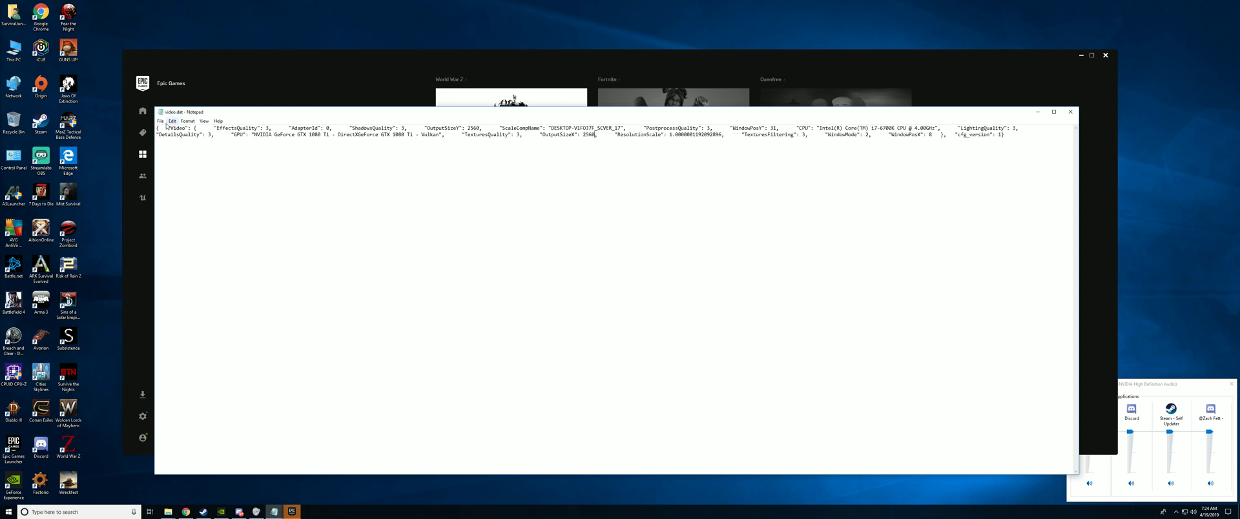
mouse_move(1002, 100)
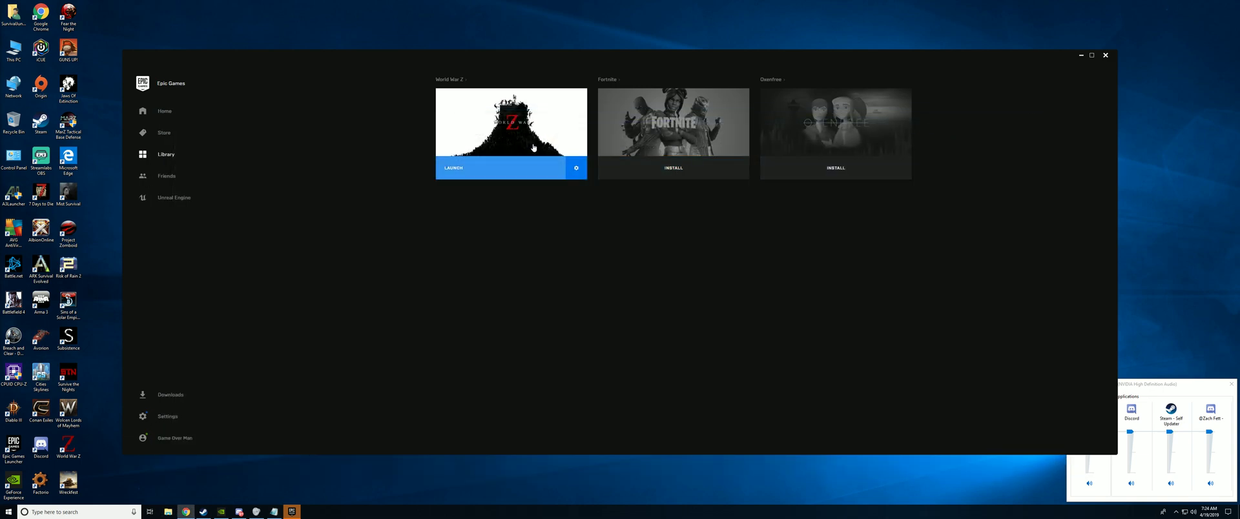
- Launch World War Z from the Epic Games Launcher library
left_click(497, 167)
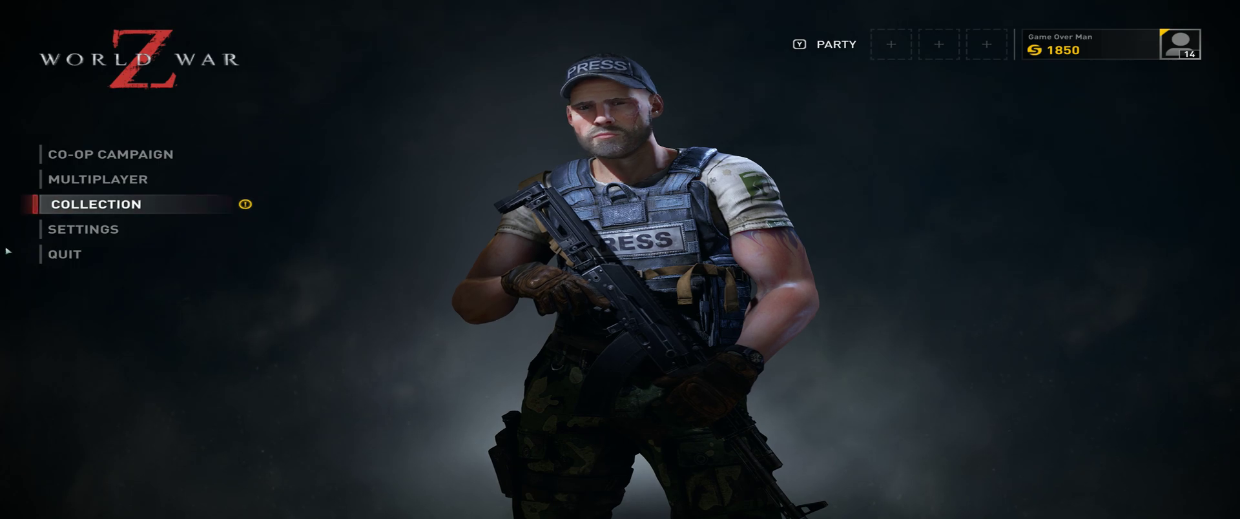
- Choose QUIT in World War Z's main menu to bring up the quit confirmation
left_click(65, 255)
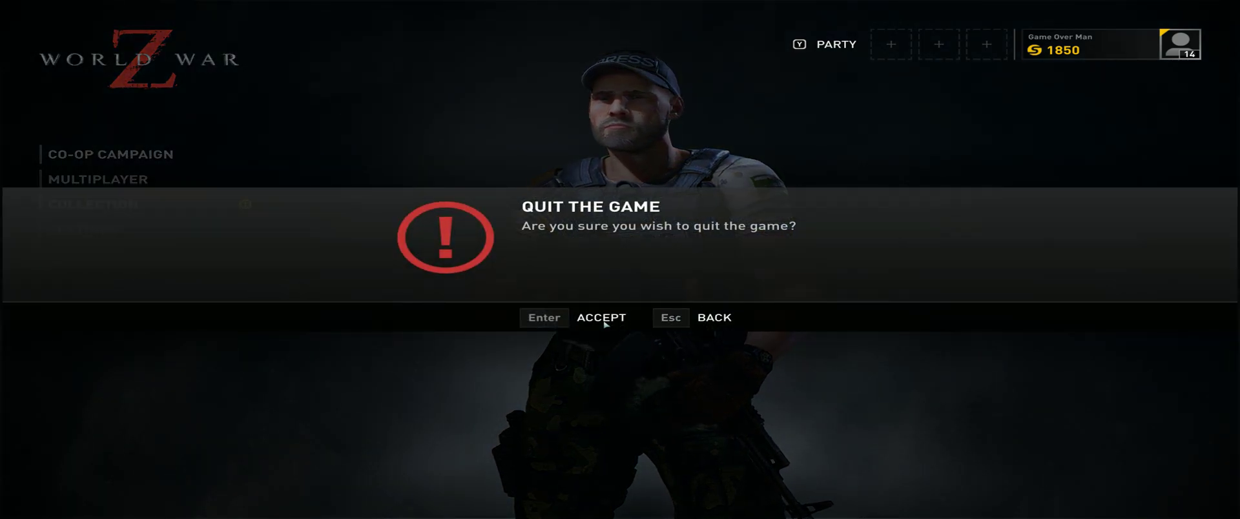